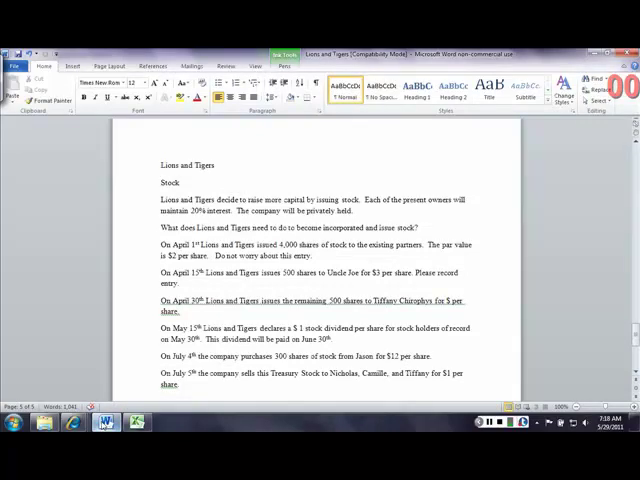
# - Select a pen on the Draw tab for inking the journal entries
pyautogui.click(214, 164)
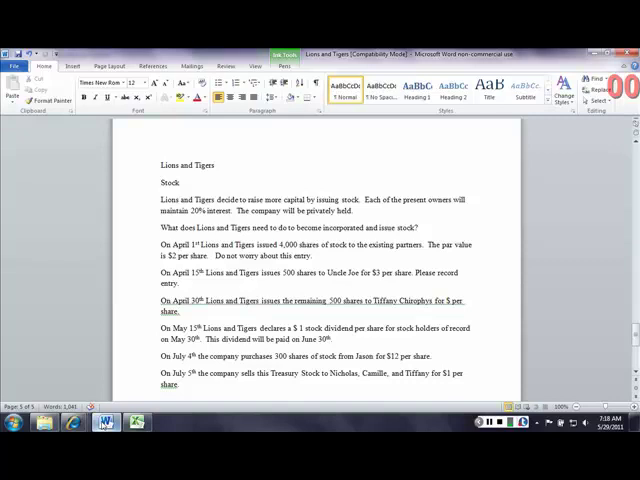
pyautogui.click(212, 164)
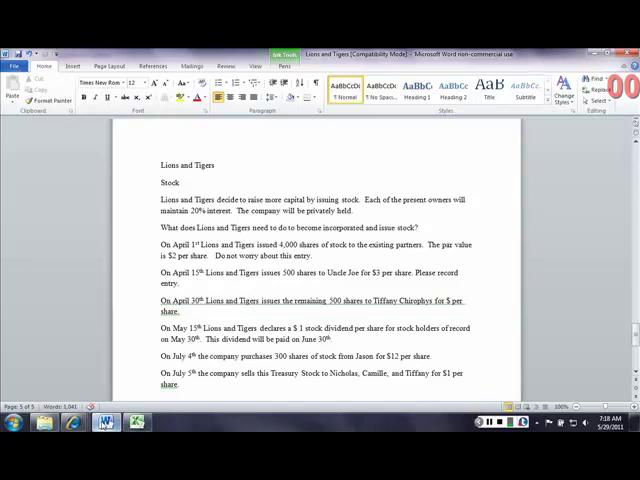
pyautogui.click(214, 164)
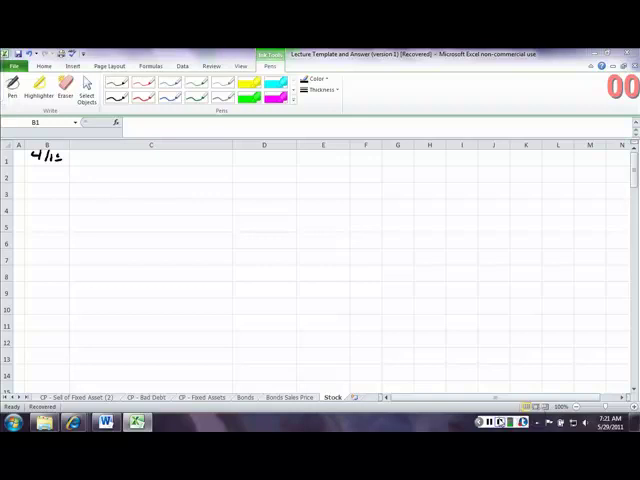
pyautogui.click(46, 144)
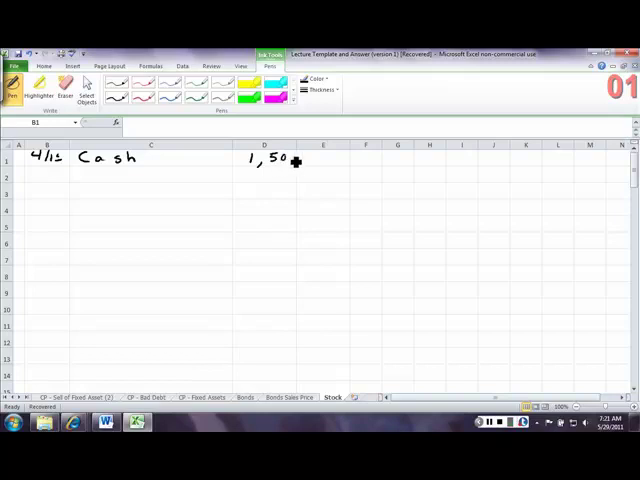
pyautogui.moveTo(178, 162)
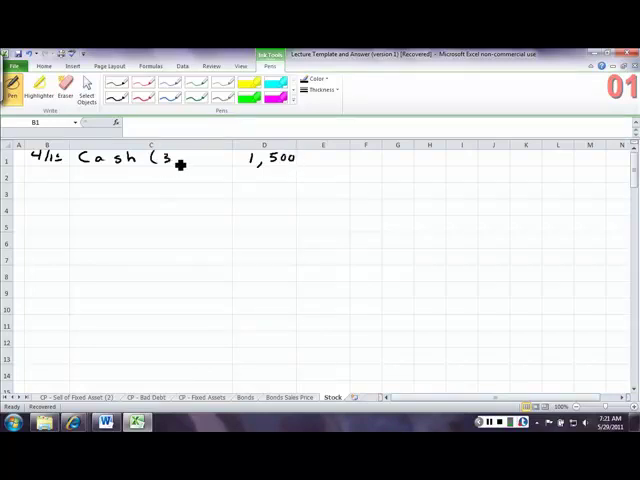
pyautogui.moveTo(184, 158)
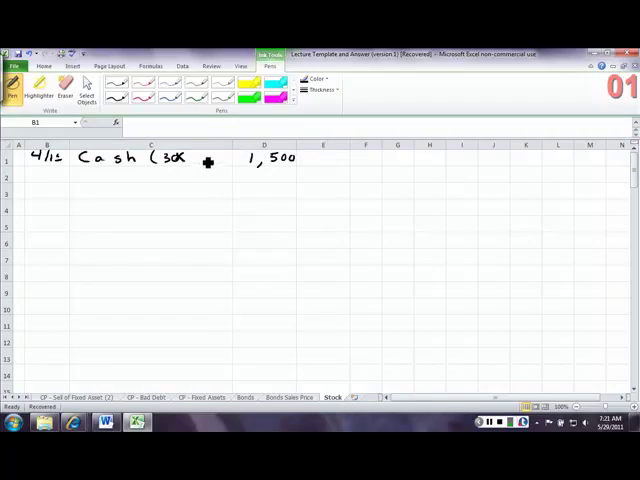
pyautogui.moveTo(210, 160)
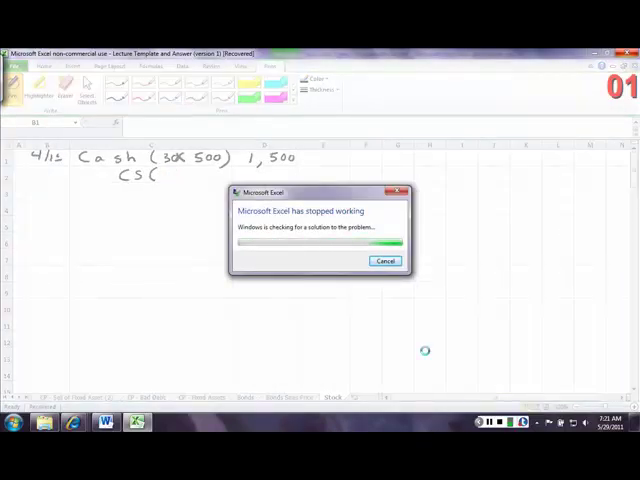
# - Ink '4/15 Cash (30 x 500) 1,500' and begin the 'CS (' credit line below
pyautogui.click(386, 260)
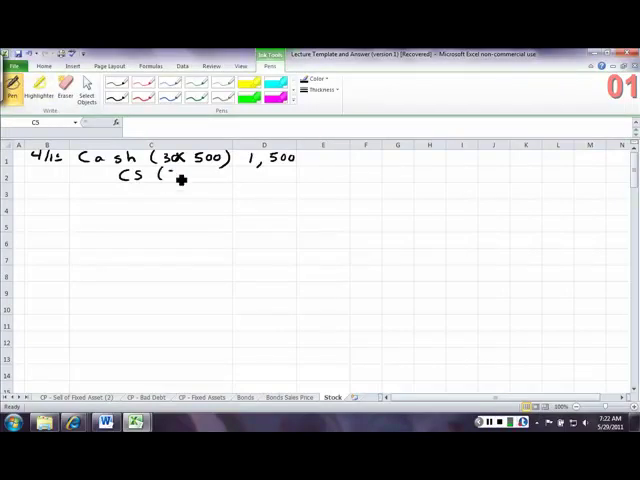
pyautogui.moveTo(178, 180); pyautogui.dragTo(218, 182)
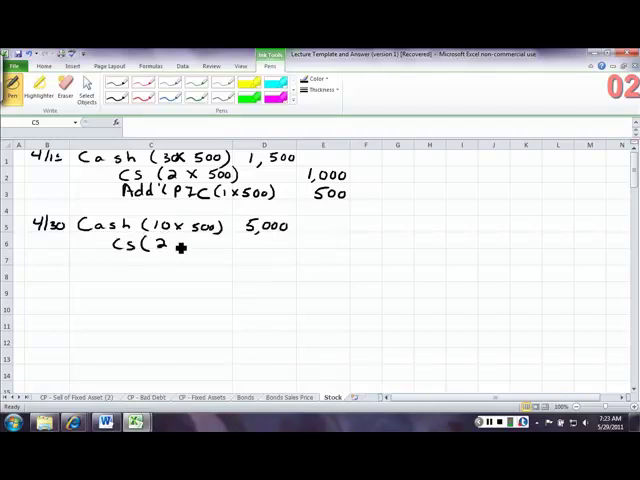
# - Ink CS 1,000 and Add'l PIC 500 for 4/15, then 4/30 Cash 5,000, CS 1,000, Add'l PIC 4,000
pyautogui.write('x 50')
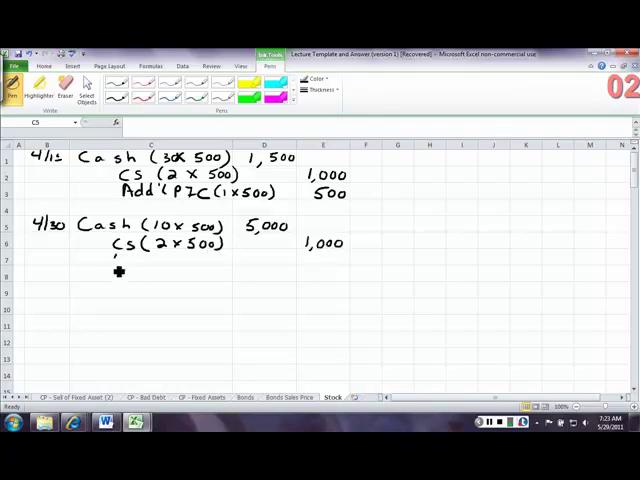
pyautogui.write("Add'l PIC")
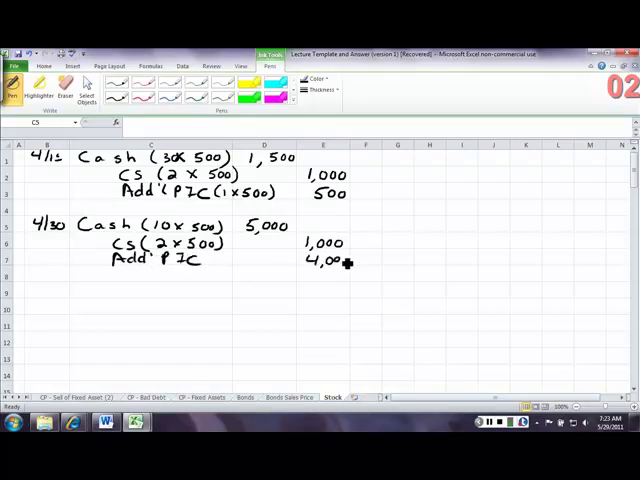
pyautogui.click(210, 262)
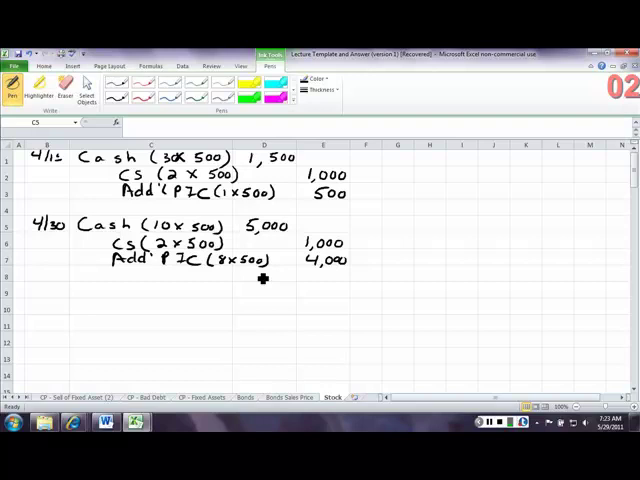
pyautogui.moveTo(40, 290)
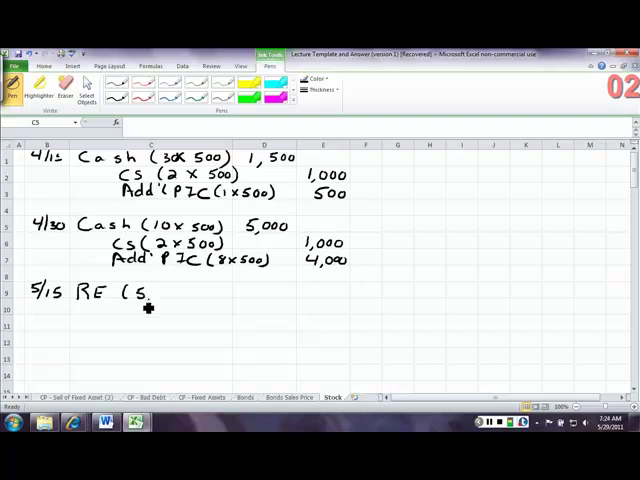
# - Ink '5/15 RE (5,000 x 1) 5,000' debited and 'Div Payable 5,000' credited
pyautogui.write('5,000 x 1)')
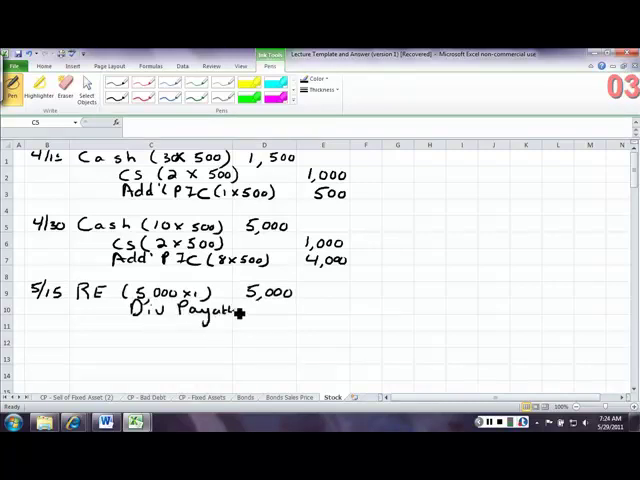
pyautogui.write('5,0')
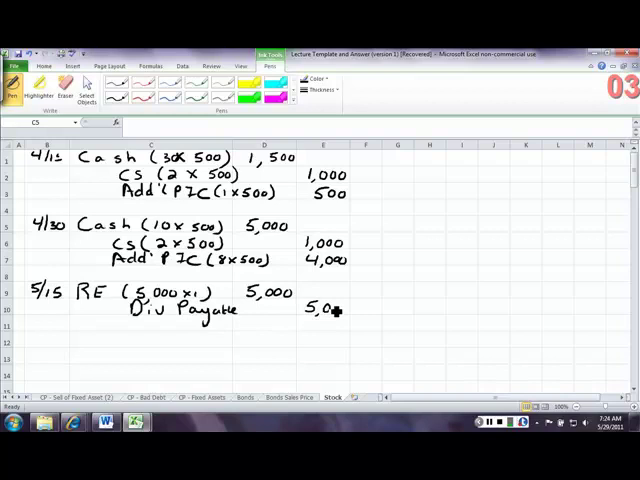
pyautogui.moveTo(340, 310)
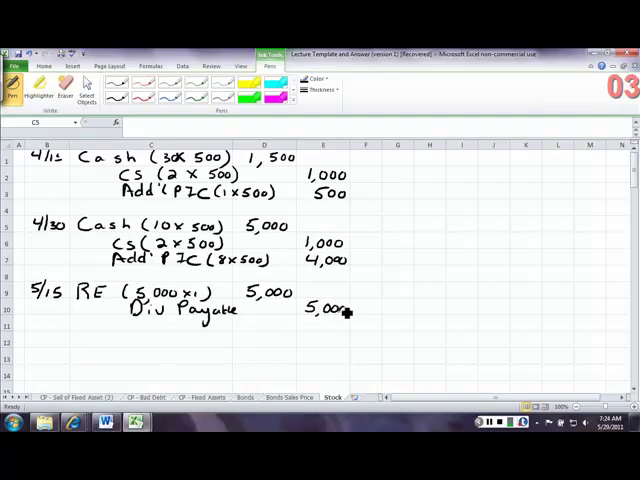
pyautogui.moveTo(330, 332)
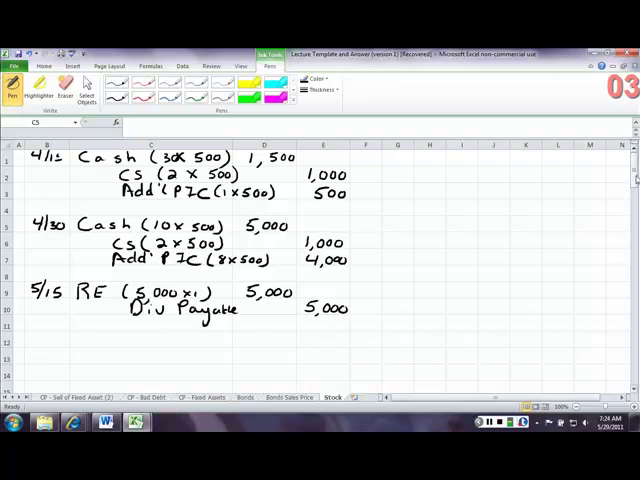
pyautogui.scroll(-3)
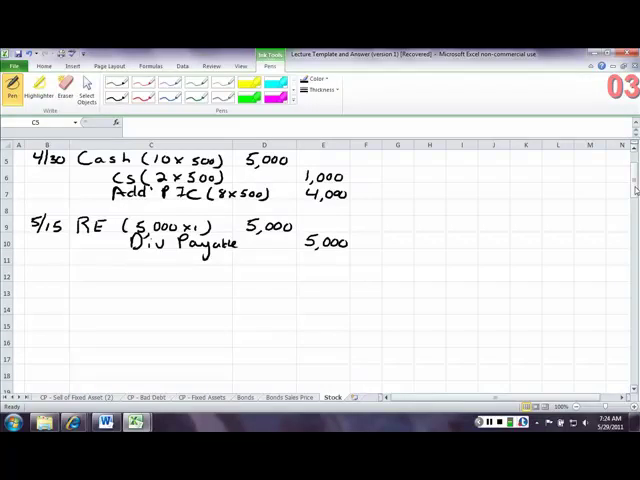
pyautogui.moveTo(42, 274)
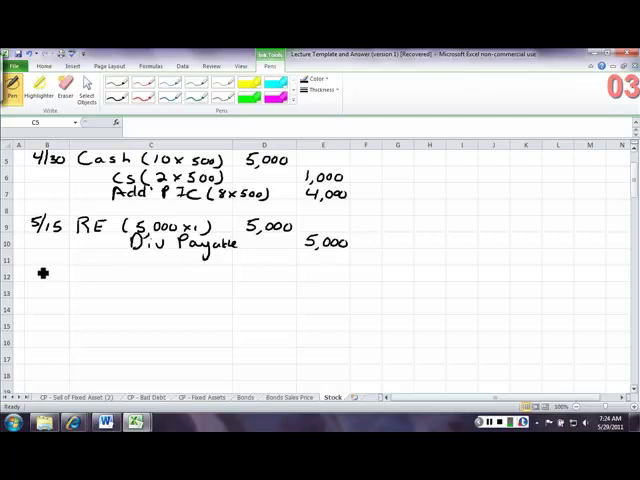
# - Ink '6/30 Div Payable 5,000' debited and 'Cash 5,000' credited, starting the 7/4 date
pyautogui.write('6/30 Div Payable')
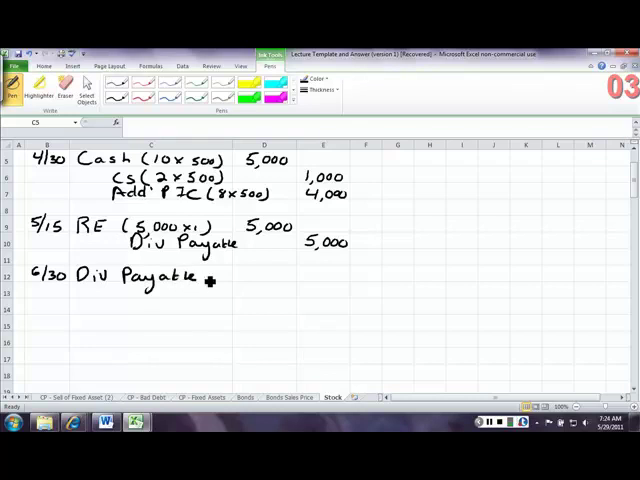
pyautogui.moveTo(258, 286)
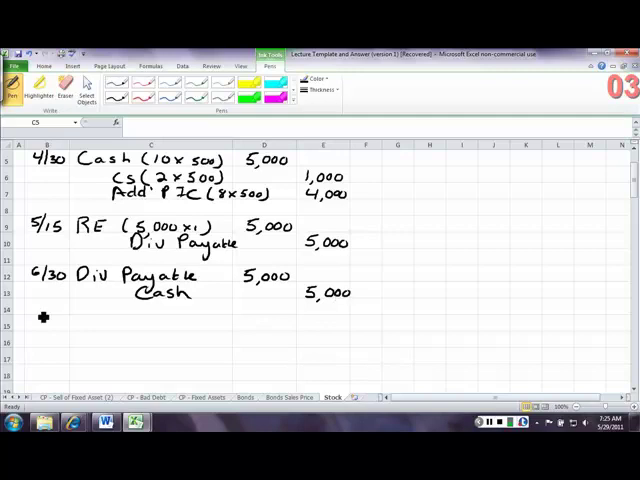
pyautogui.write('7/4 TS (300 x $12) 3,6')
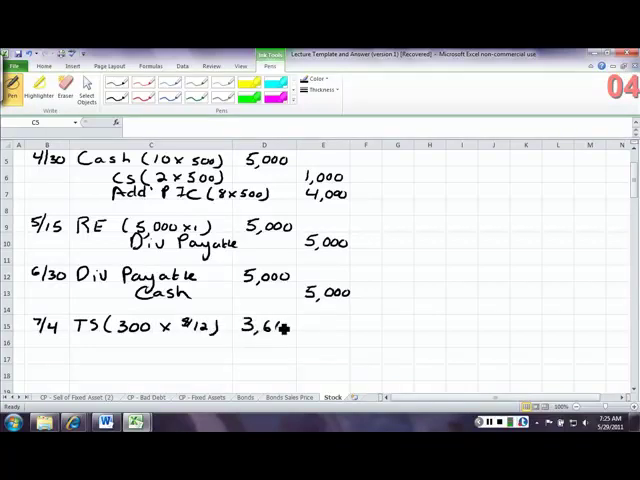
pyautogui.moveTo(284, 324)
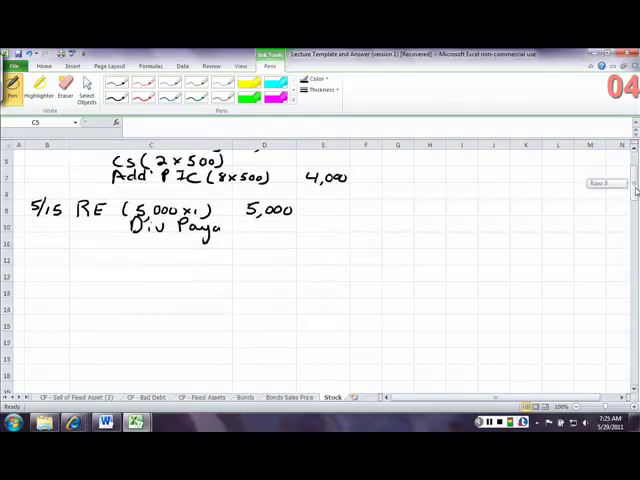
# - Ink '7/4 TS (300 x $12) 3,600' debited with Cash 3,600 credited
pyautogui.scroll(-3)
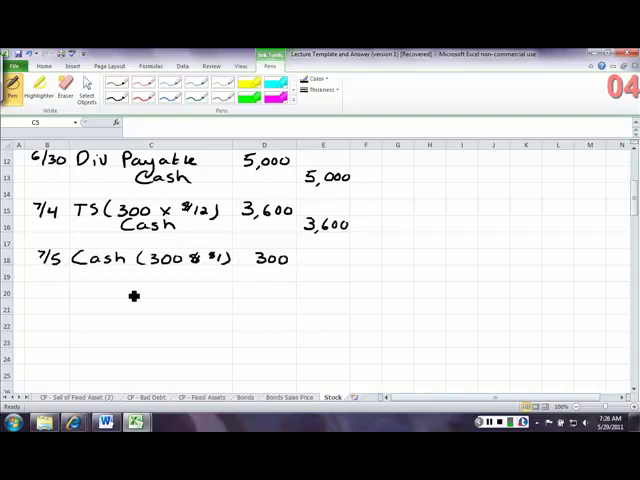
# - Ink '7/5 Cash (300 x $1) 300' and the 'TS (300 x $12) 3,600' credit
pyautogui.click(130, 292)
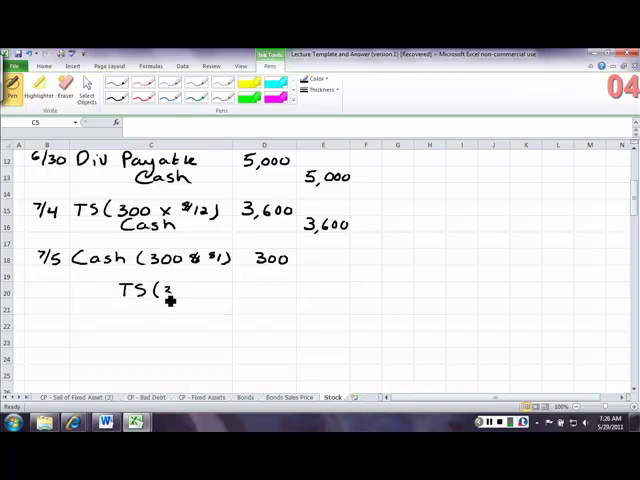
pyautogui.write('300x')
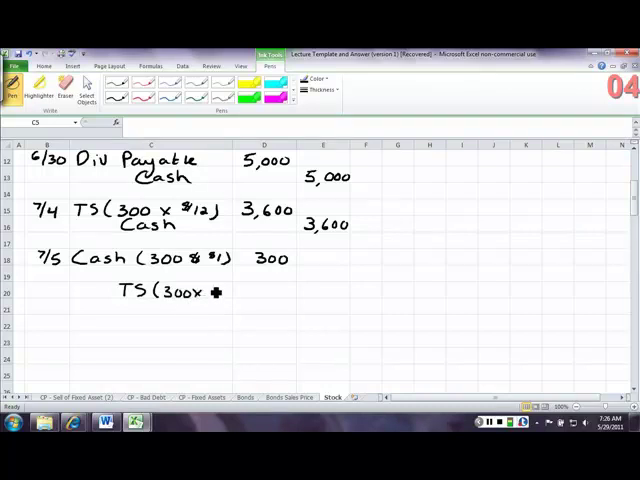
pyautogui.write('#12)')
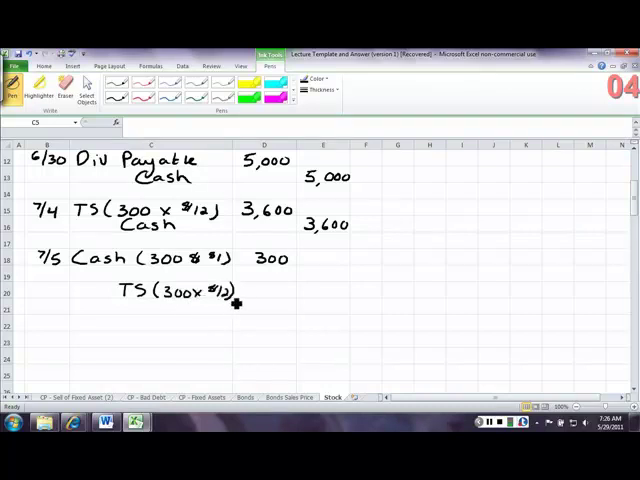
pyautogui.moveTo(310, 292)
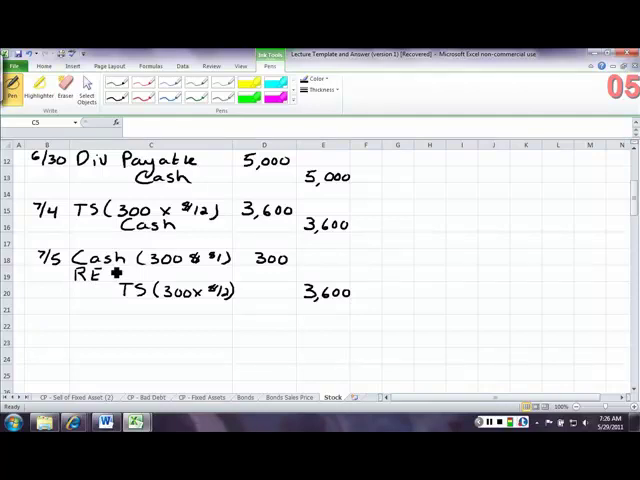
# - Ink 'RE (3,600 - 300) 3,300' debited between the Cash and TS lines
pyautogui.click(130, 276)
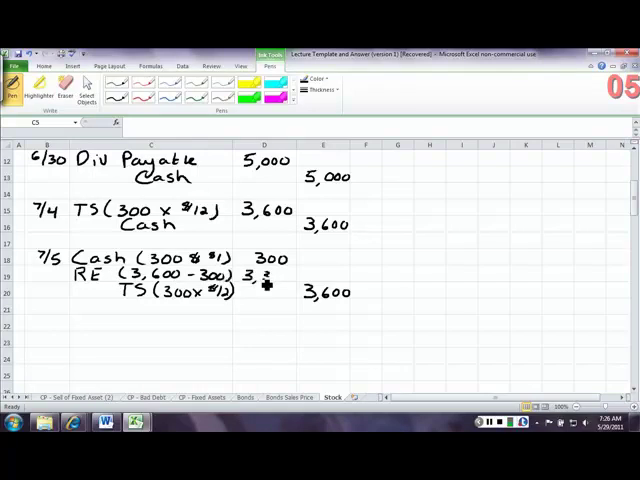
pyautogui.write('3,300')
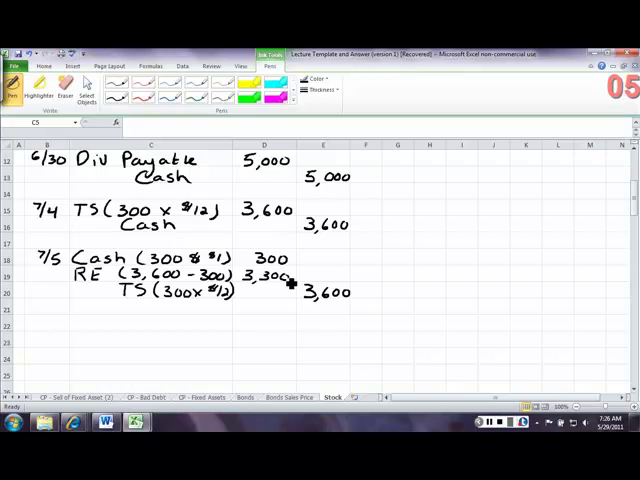